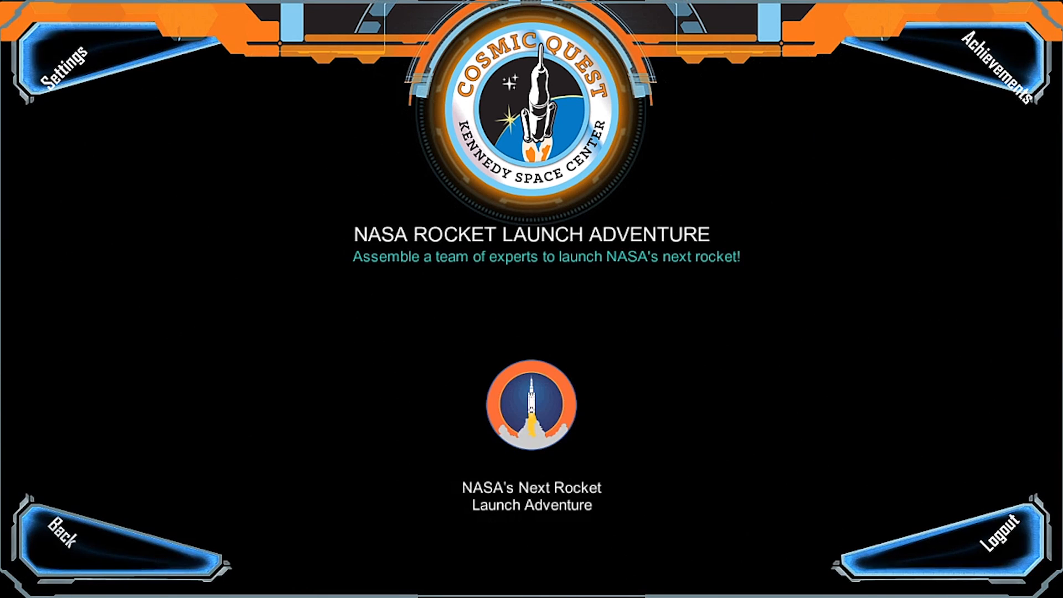
Start NASA's Next Rocket Launch Adventure and test material B for cracking
click(530, 410)
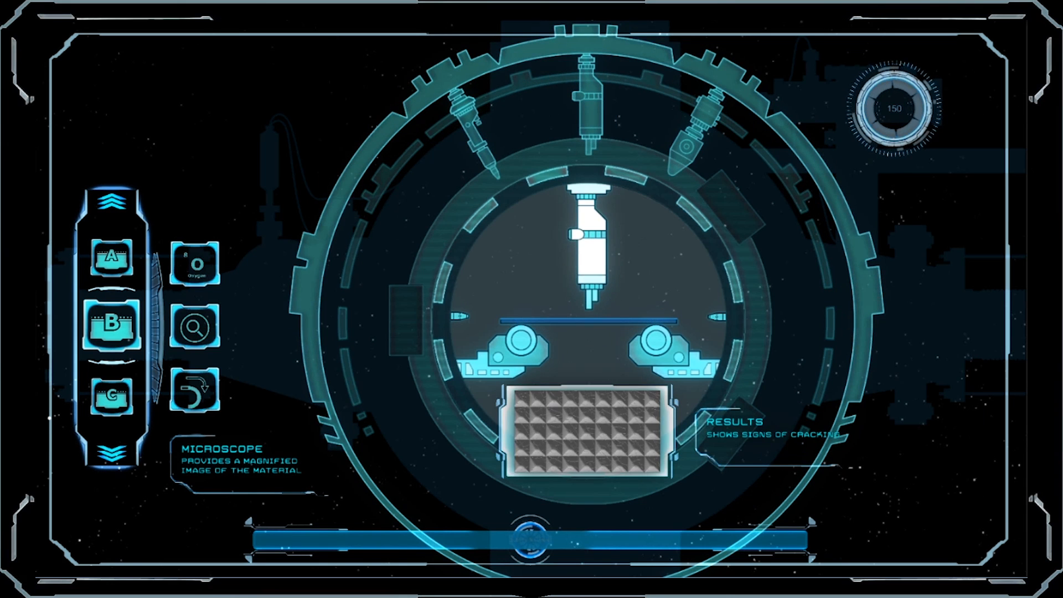
Test material C with atomic oxygen, confirm it is pristine, and continue to the piloting stage
click(110, 397)
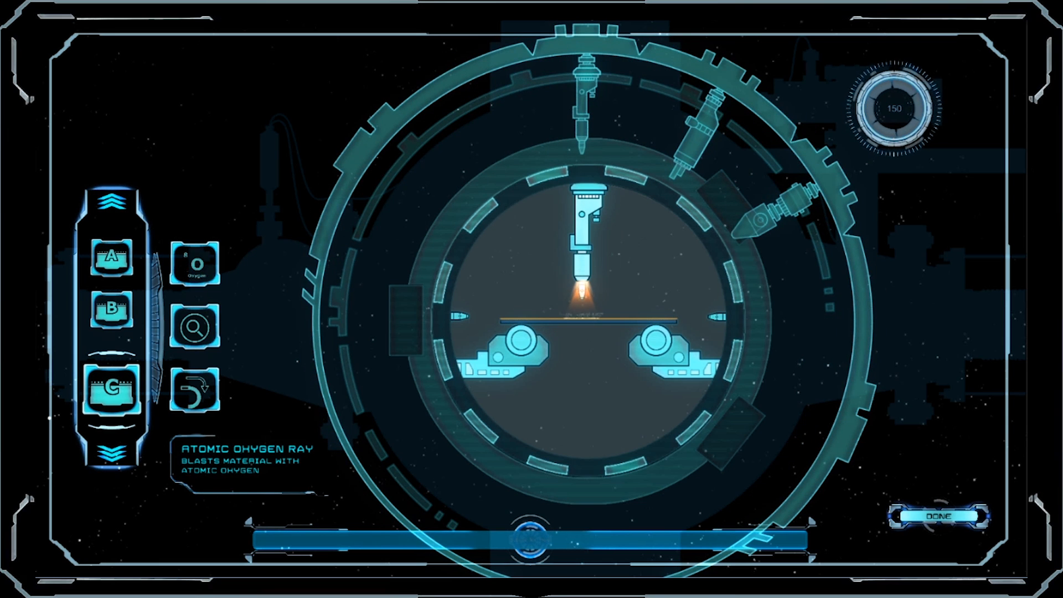
click(195, 330)
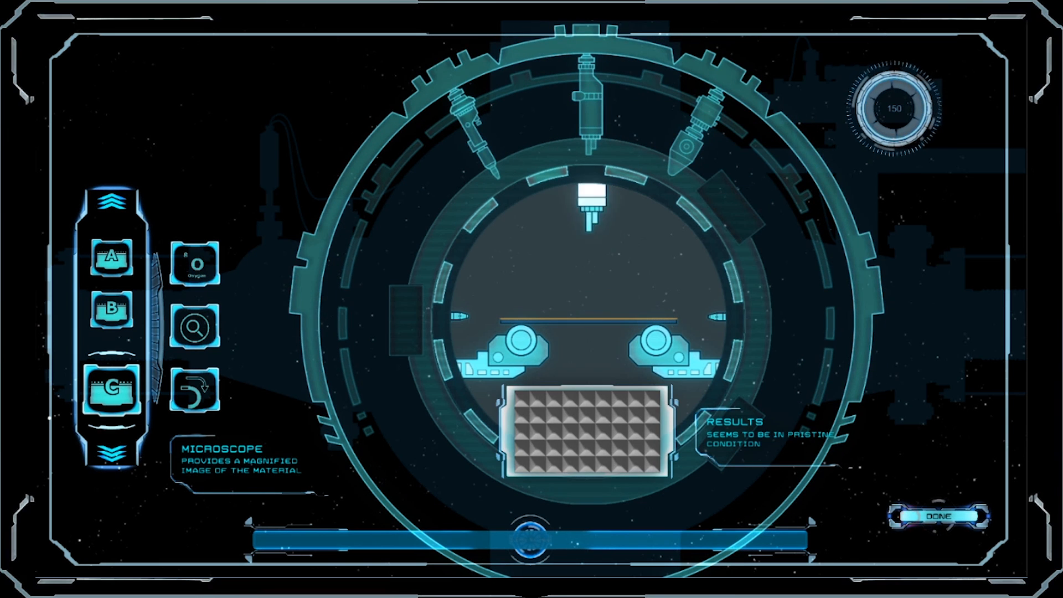
click(938, 515)
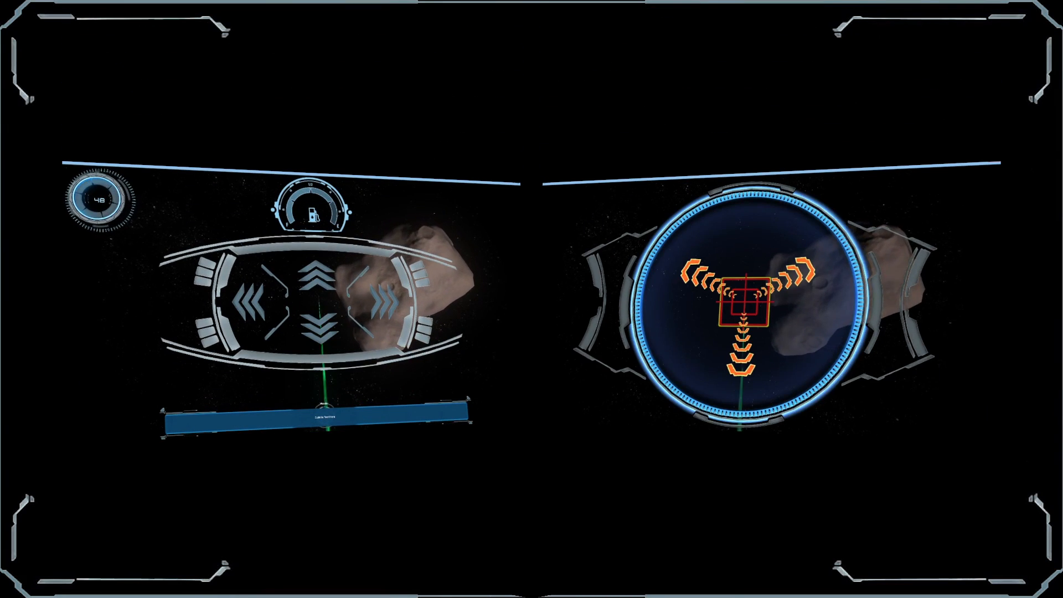